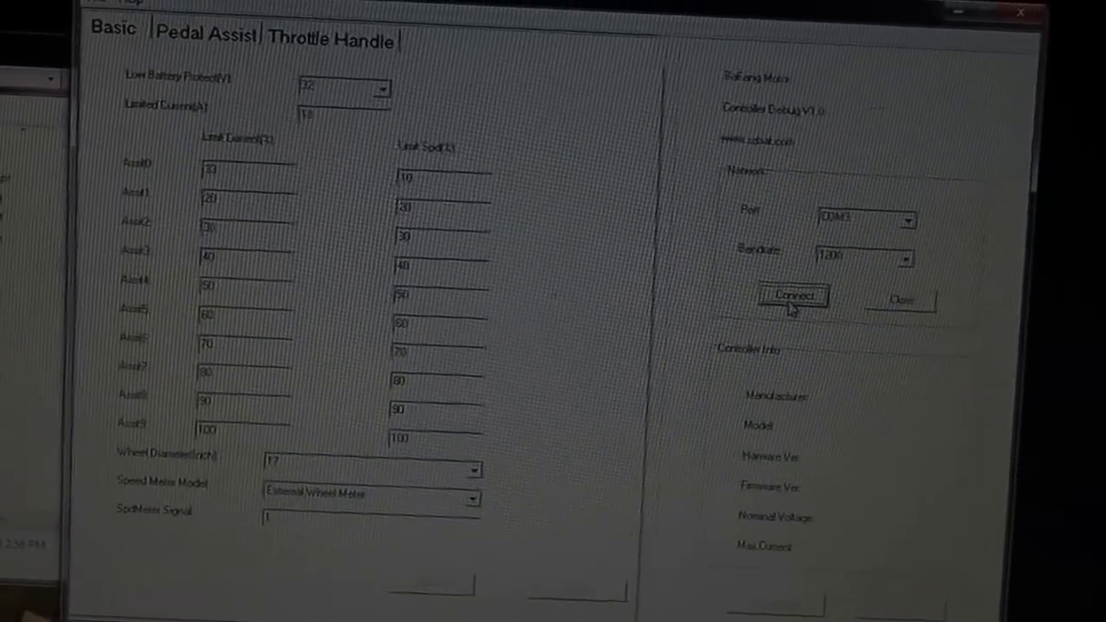
Connect to the controller on COM3 at 1200 baud so its manufacturer, model and version appear
left_click(791, 296)
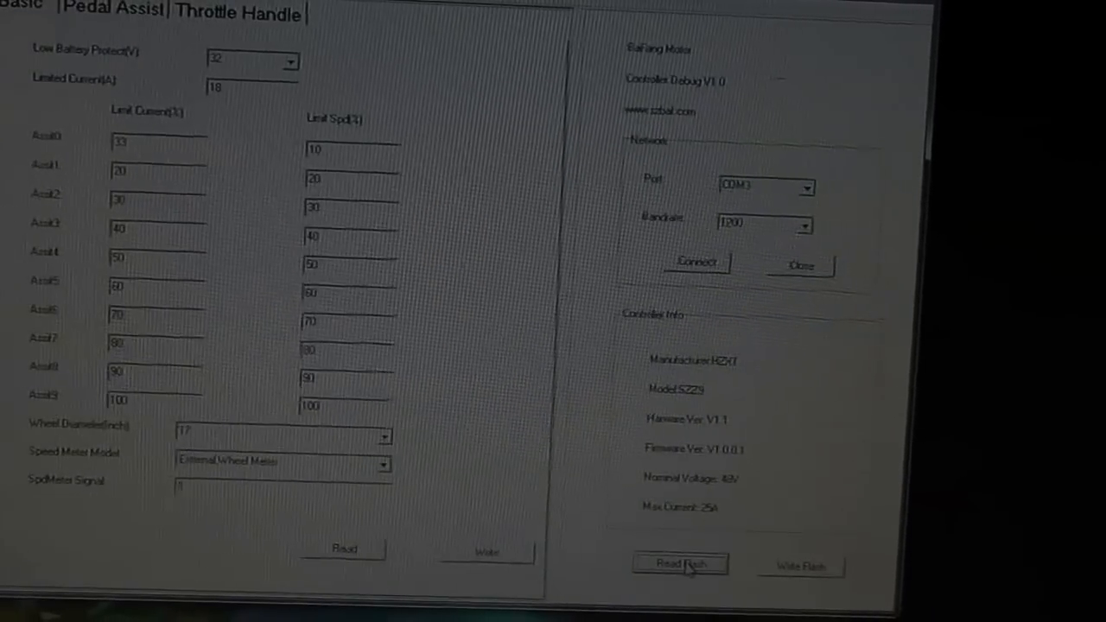
Read the controller's flash settings and dismiss the 'Read Flash successfully' message
left_click(681, 564)
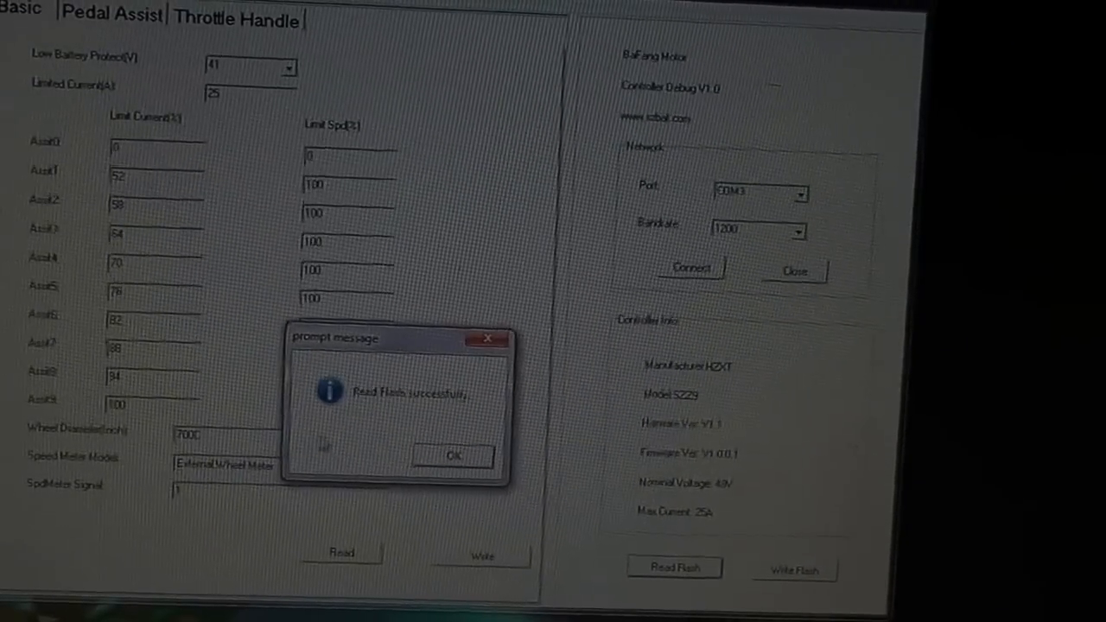
left_click(453, 457)
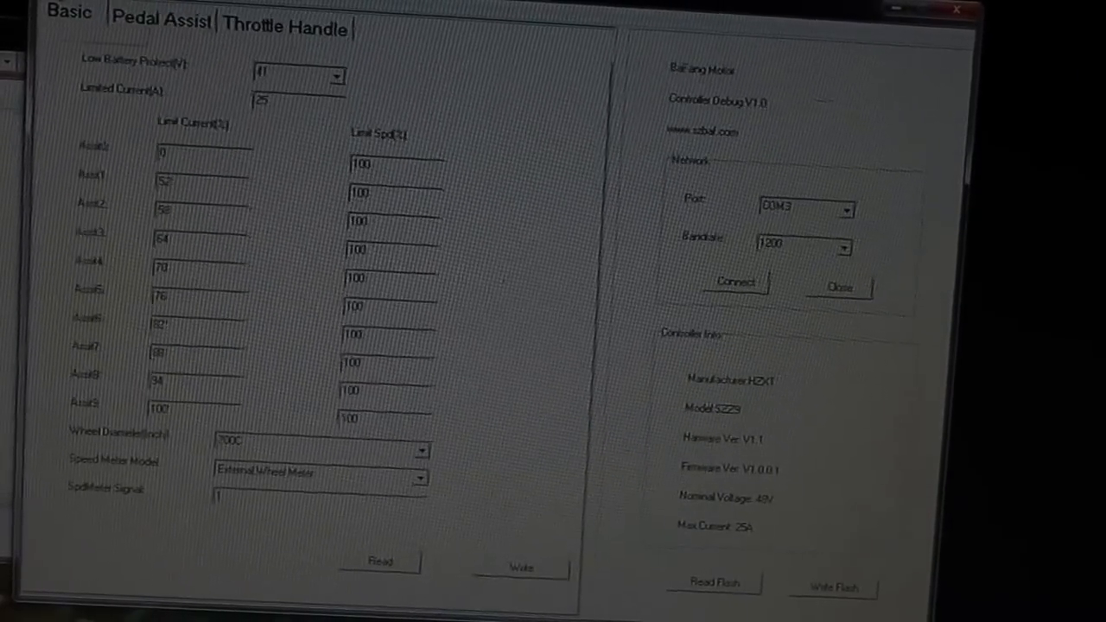
Save the current controller parameters via File > Save
left_click(69, 14)
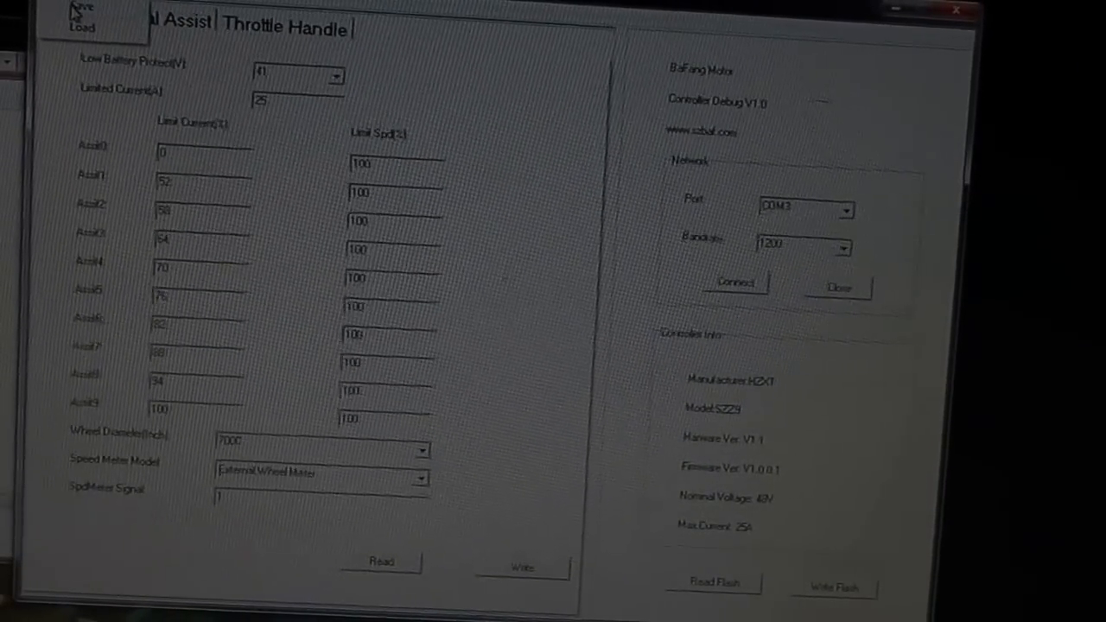
left_click(83, 8)
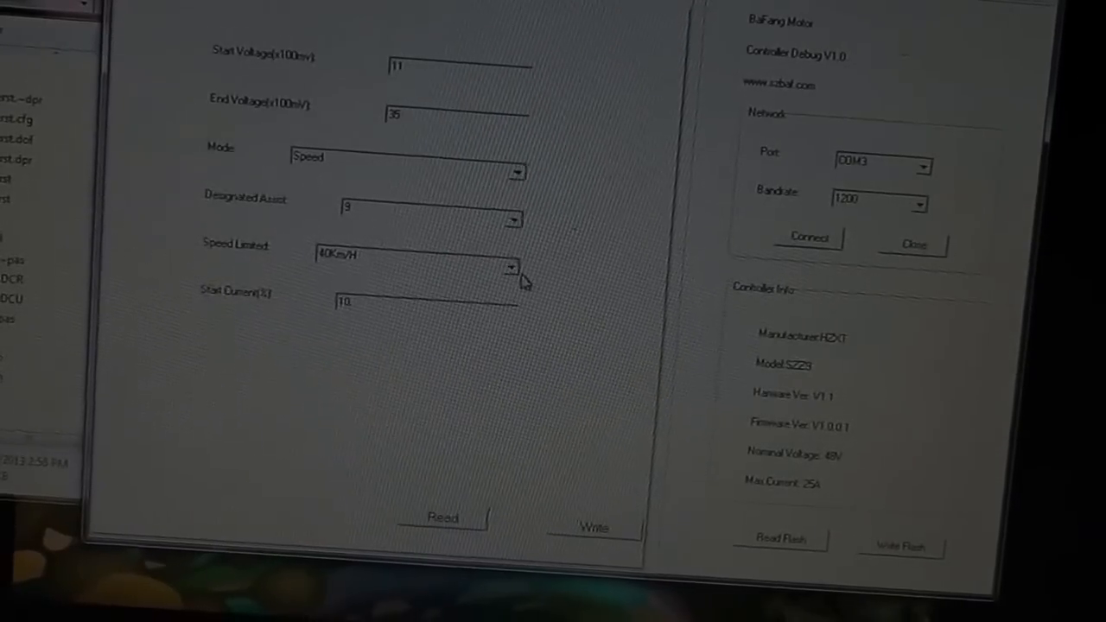
Set the throttle Speed Limited option to 'By Display's Command' instead of 40 km/h
left_click(512, 268)
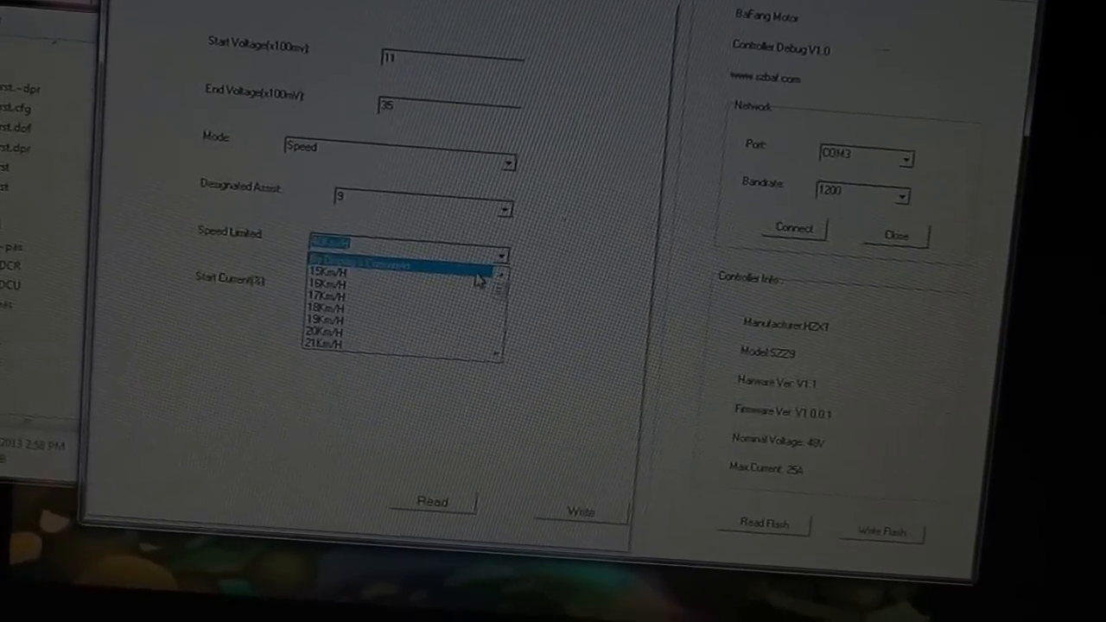
left_click(401, 255)
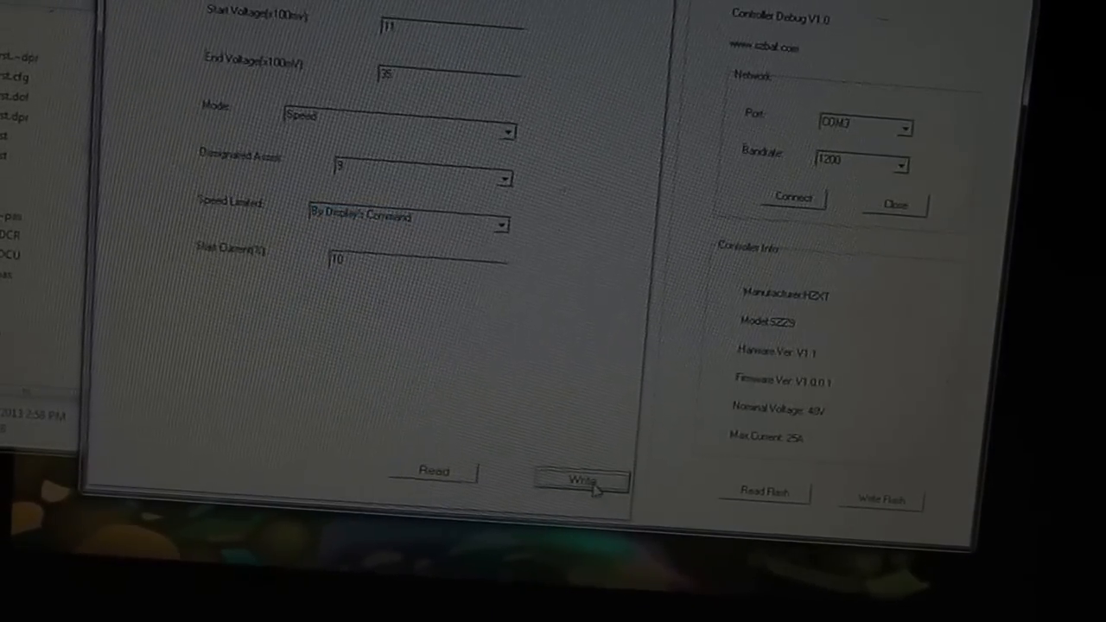
mouse_move(594, 380)
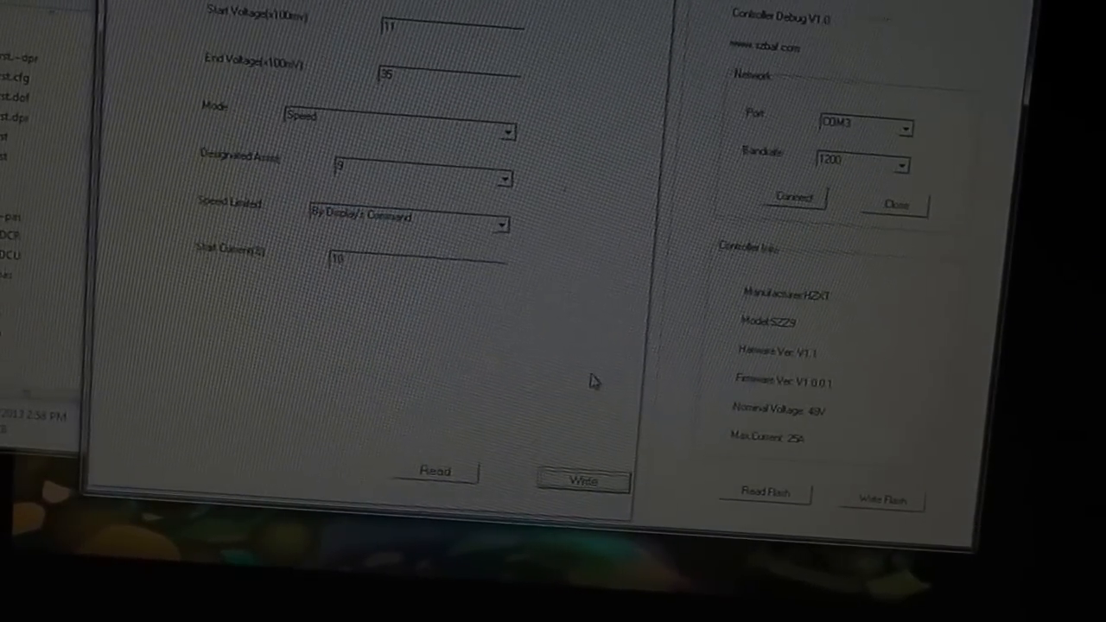
Write the settings to the controller's flash and dismiss the 'Write Flash successfully' message
scroll("down", 3)
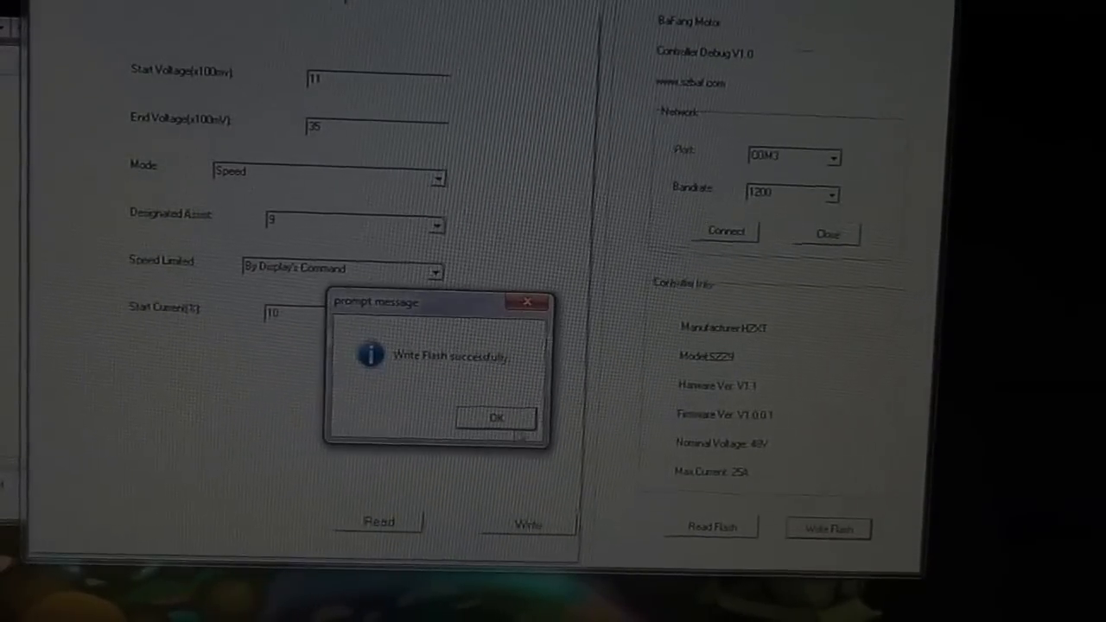
left_click(496, 416)
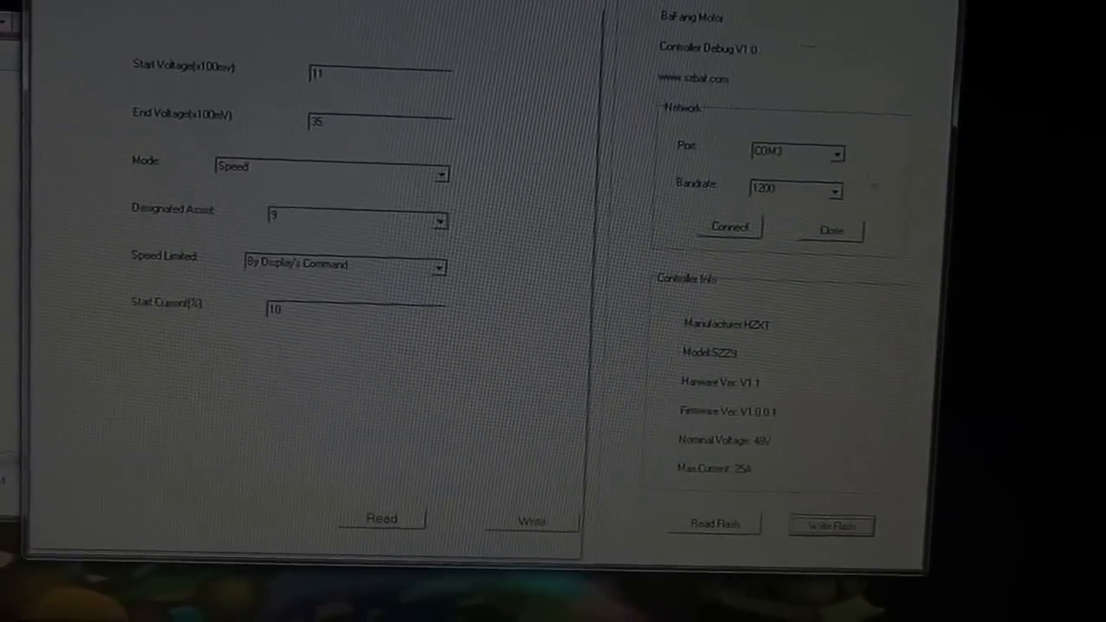